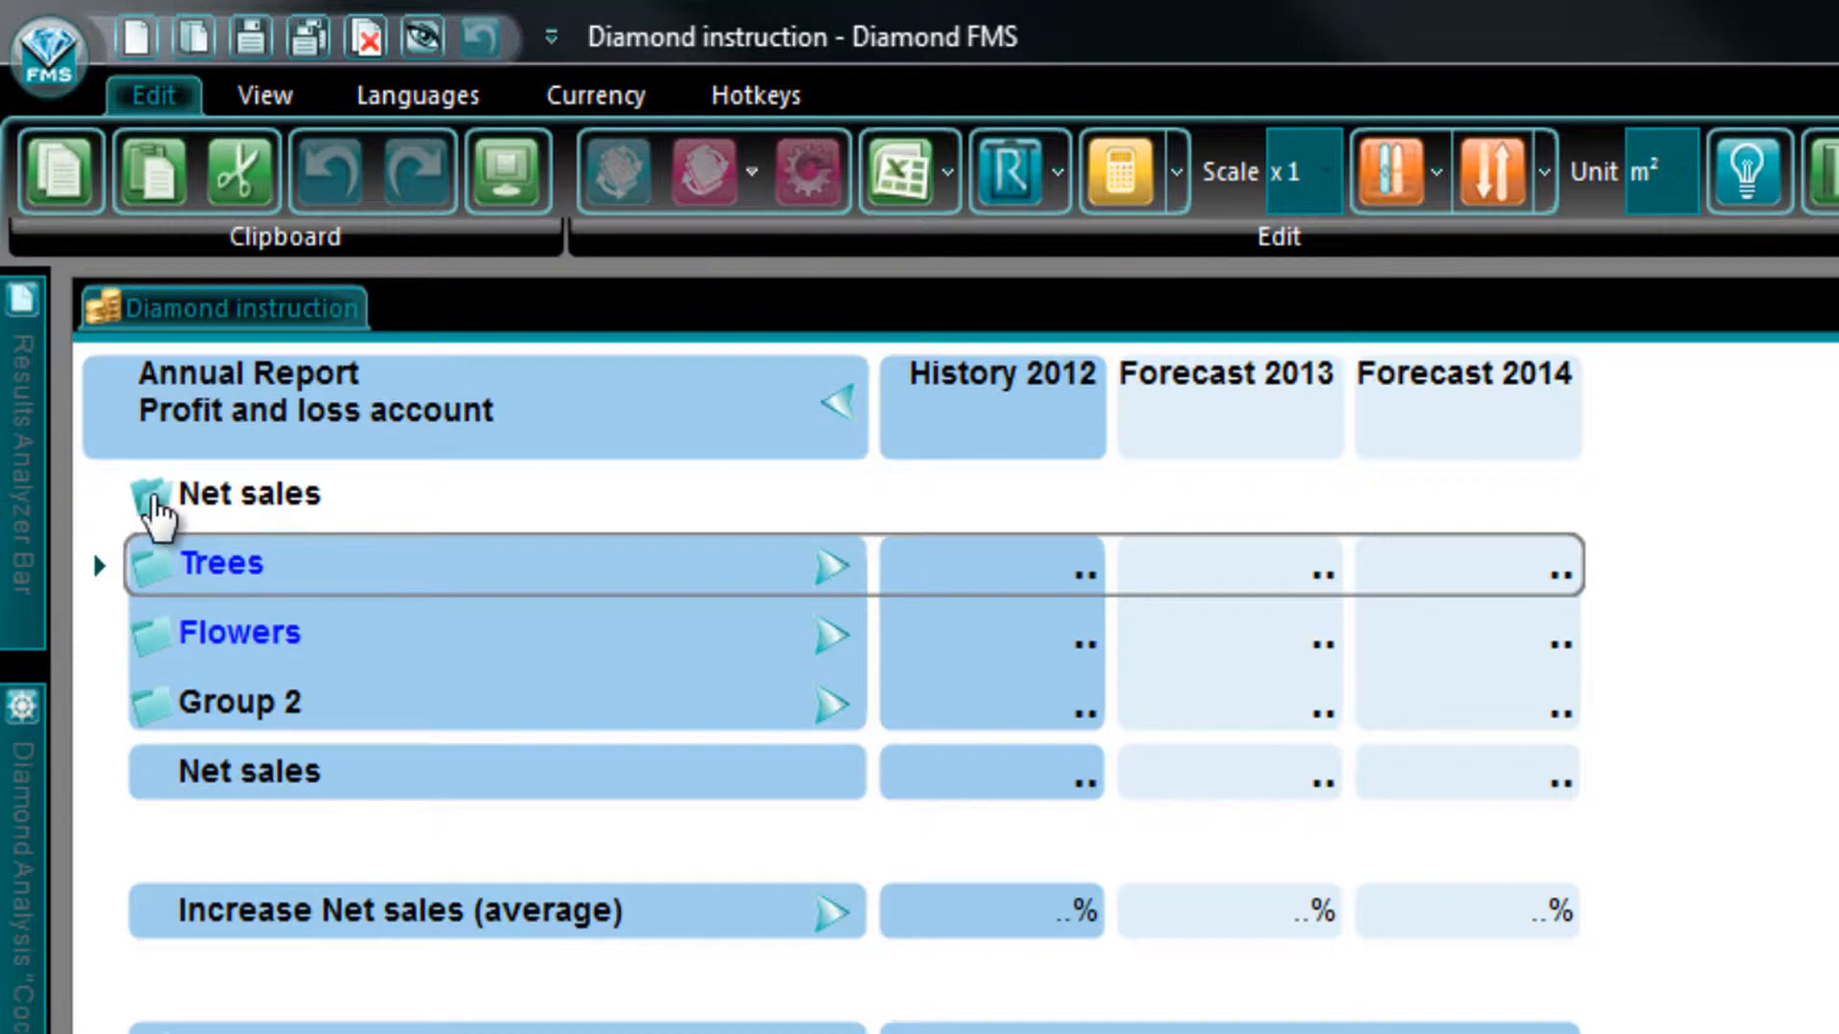
# Go up from Net sales to the top-level profit and loss account lines
pyautogui.click(153, 494)
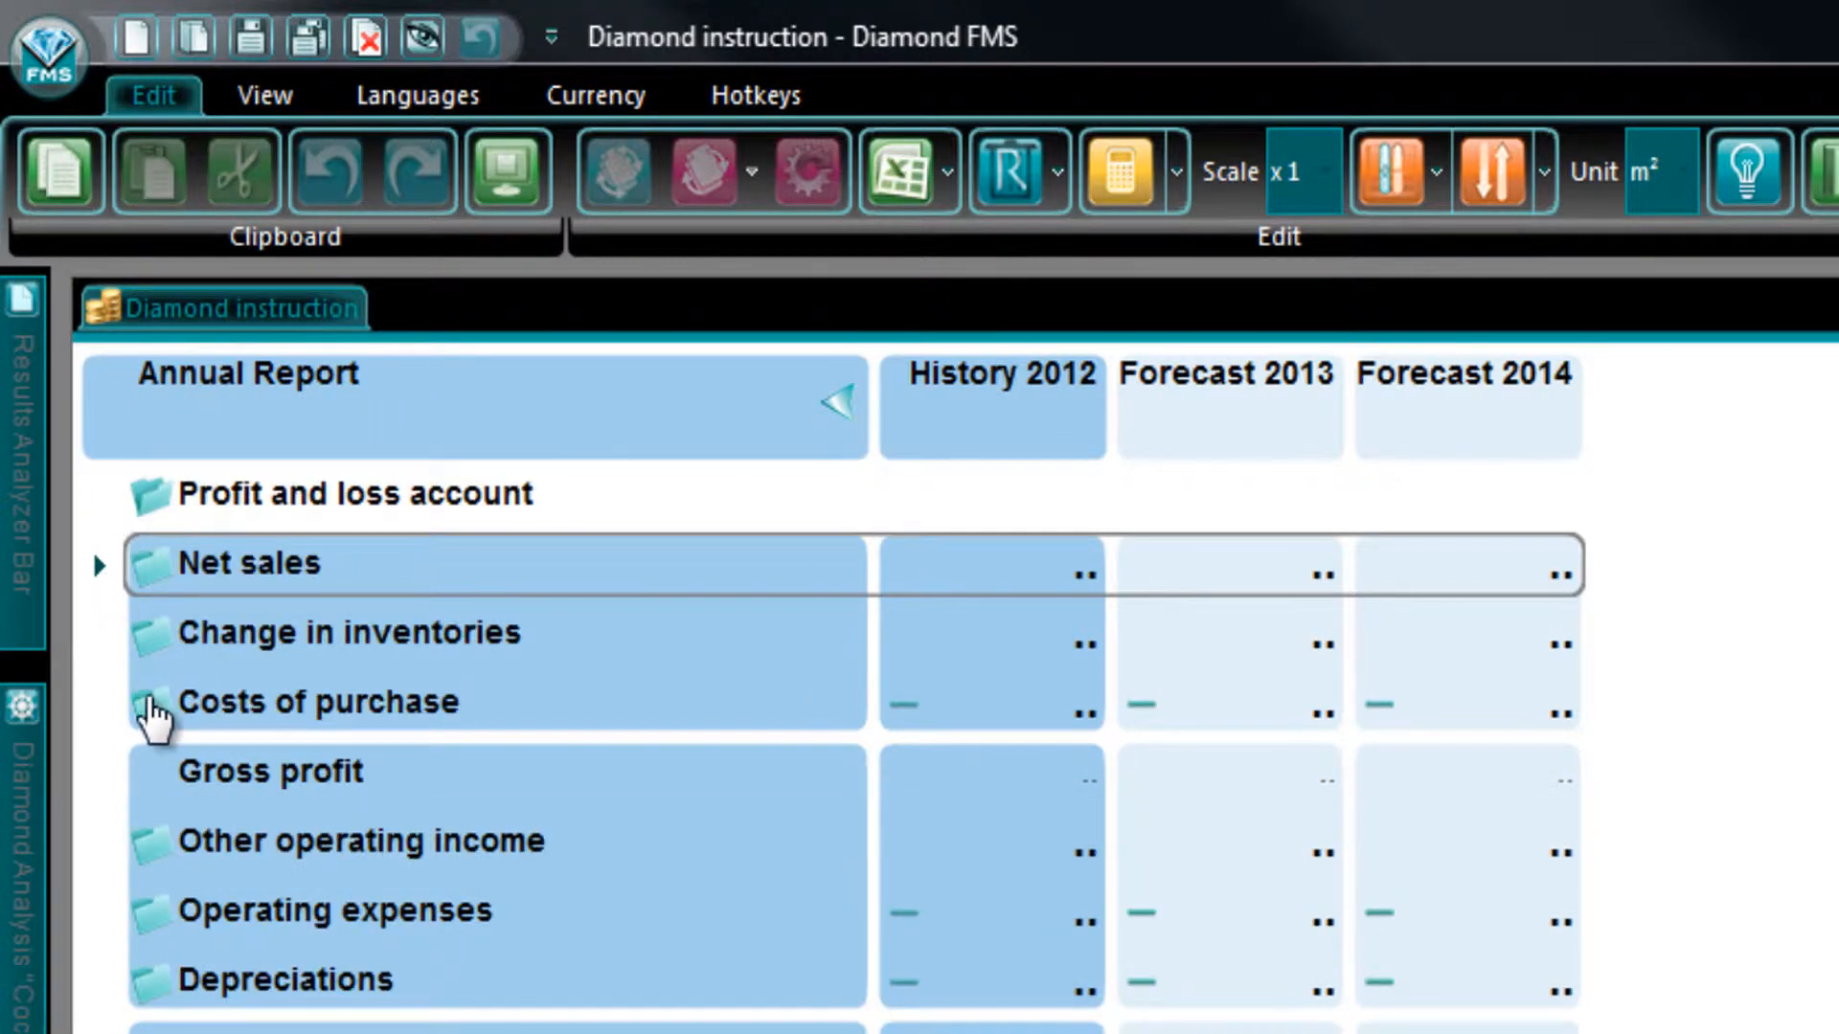
# Rename a Trees cost line under Costs of purchase to 'Mainten' (Maintenance)
pyautogui.click(153, 702)
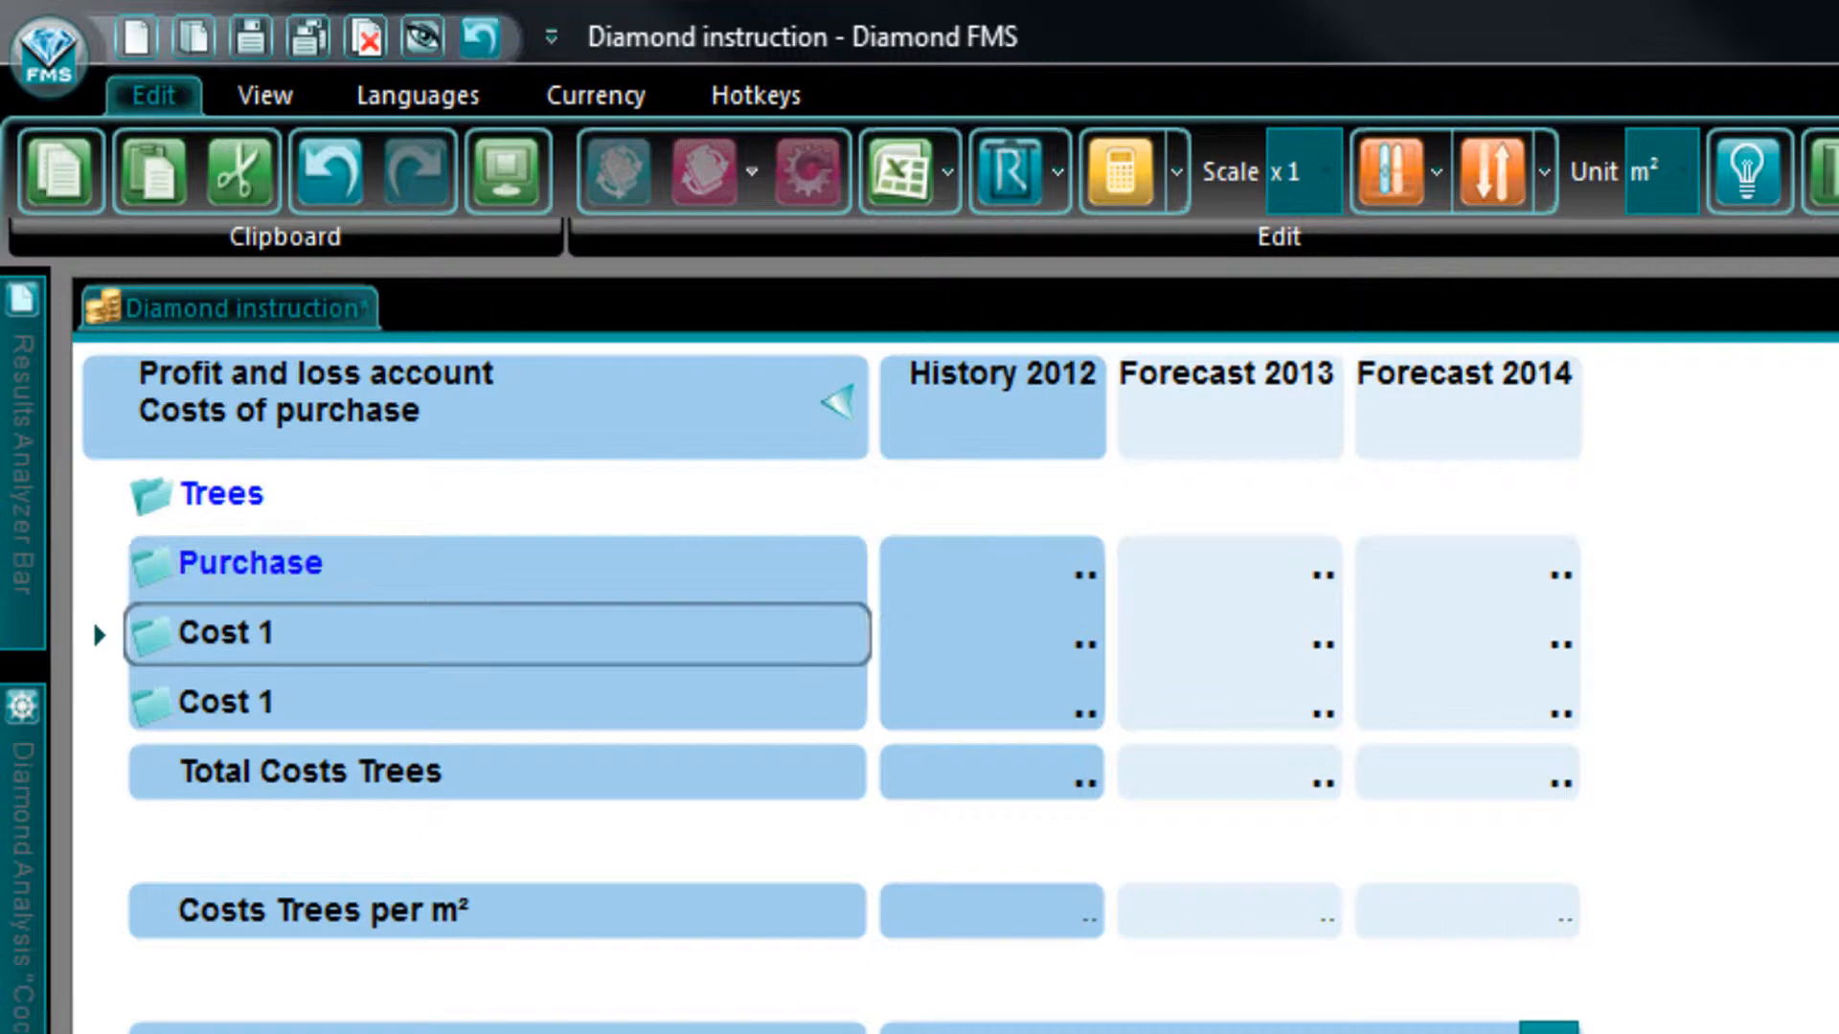
pyautogui.write('Mainten')
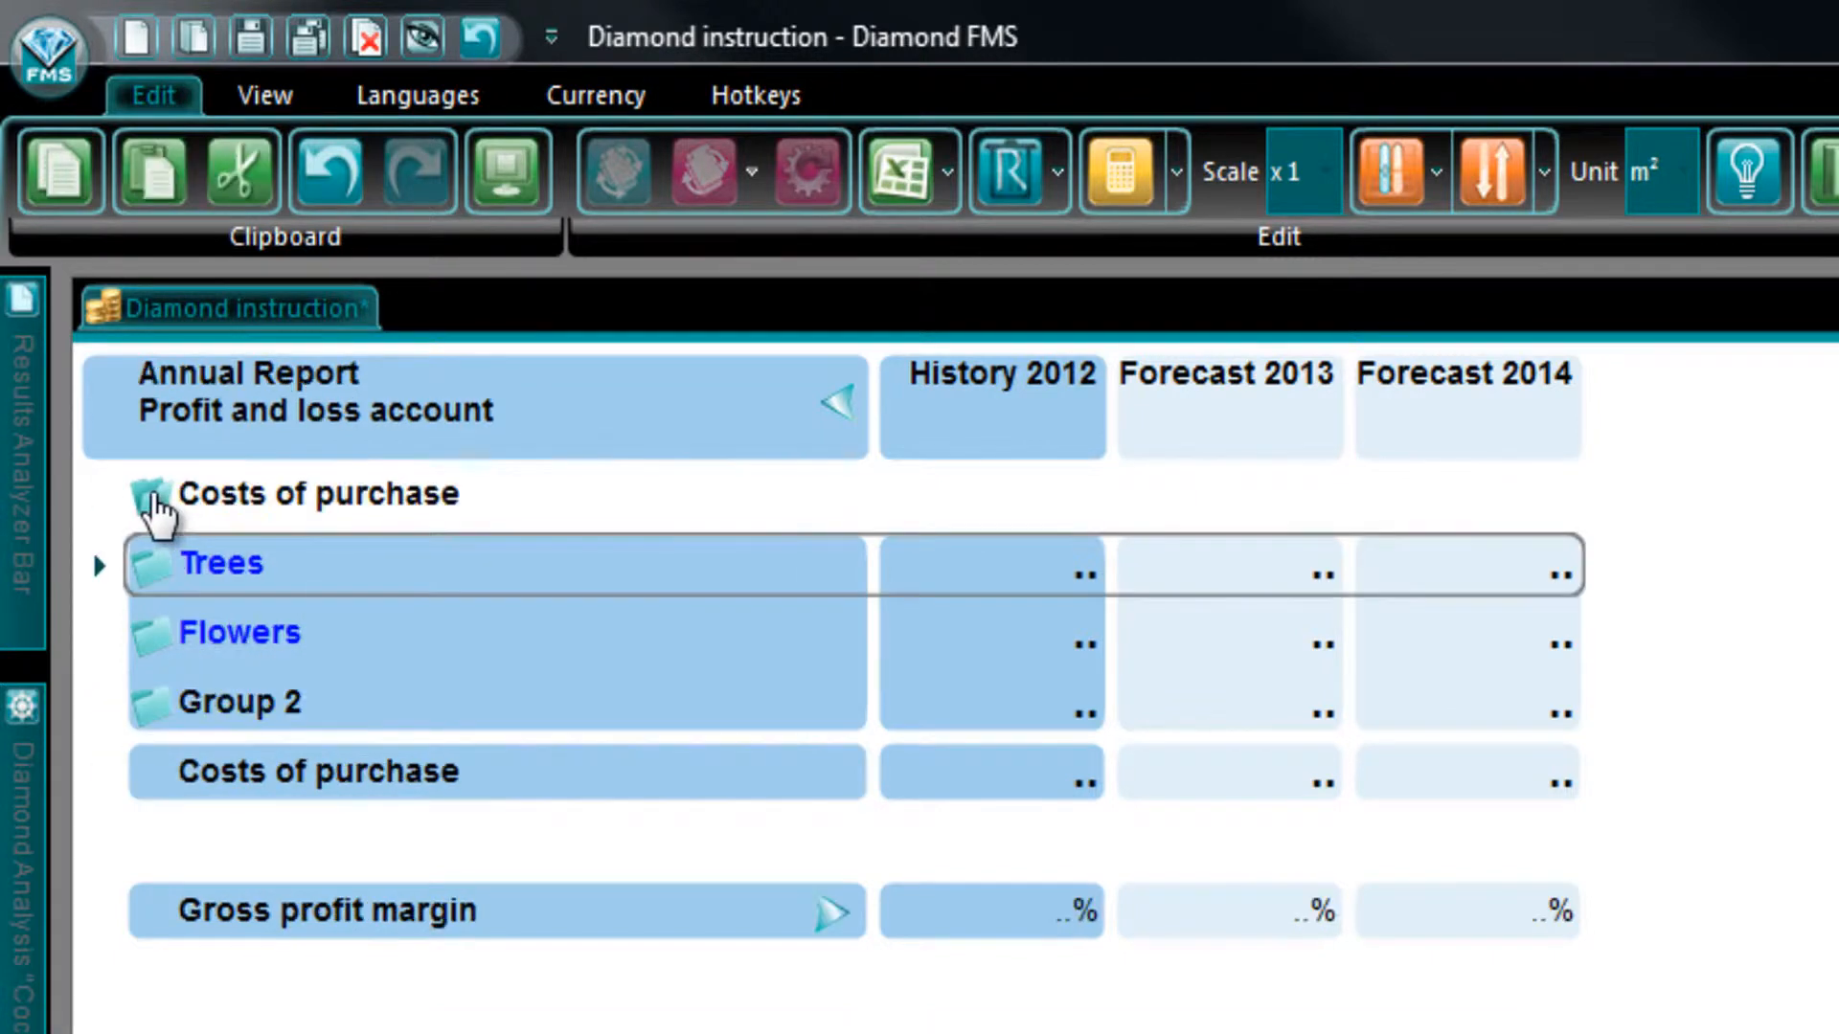
pyautogui.moveTo(141, 651)
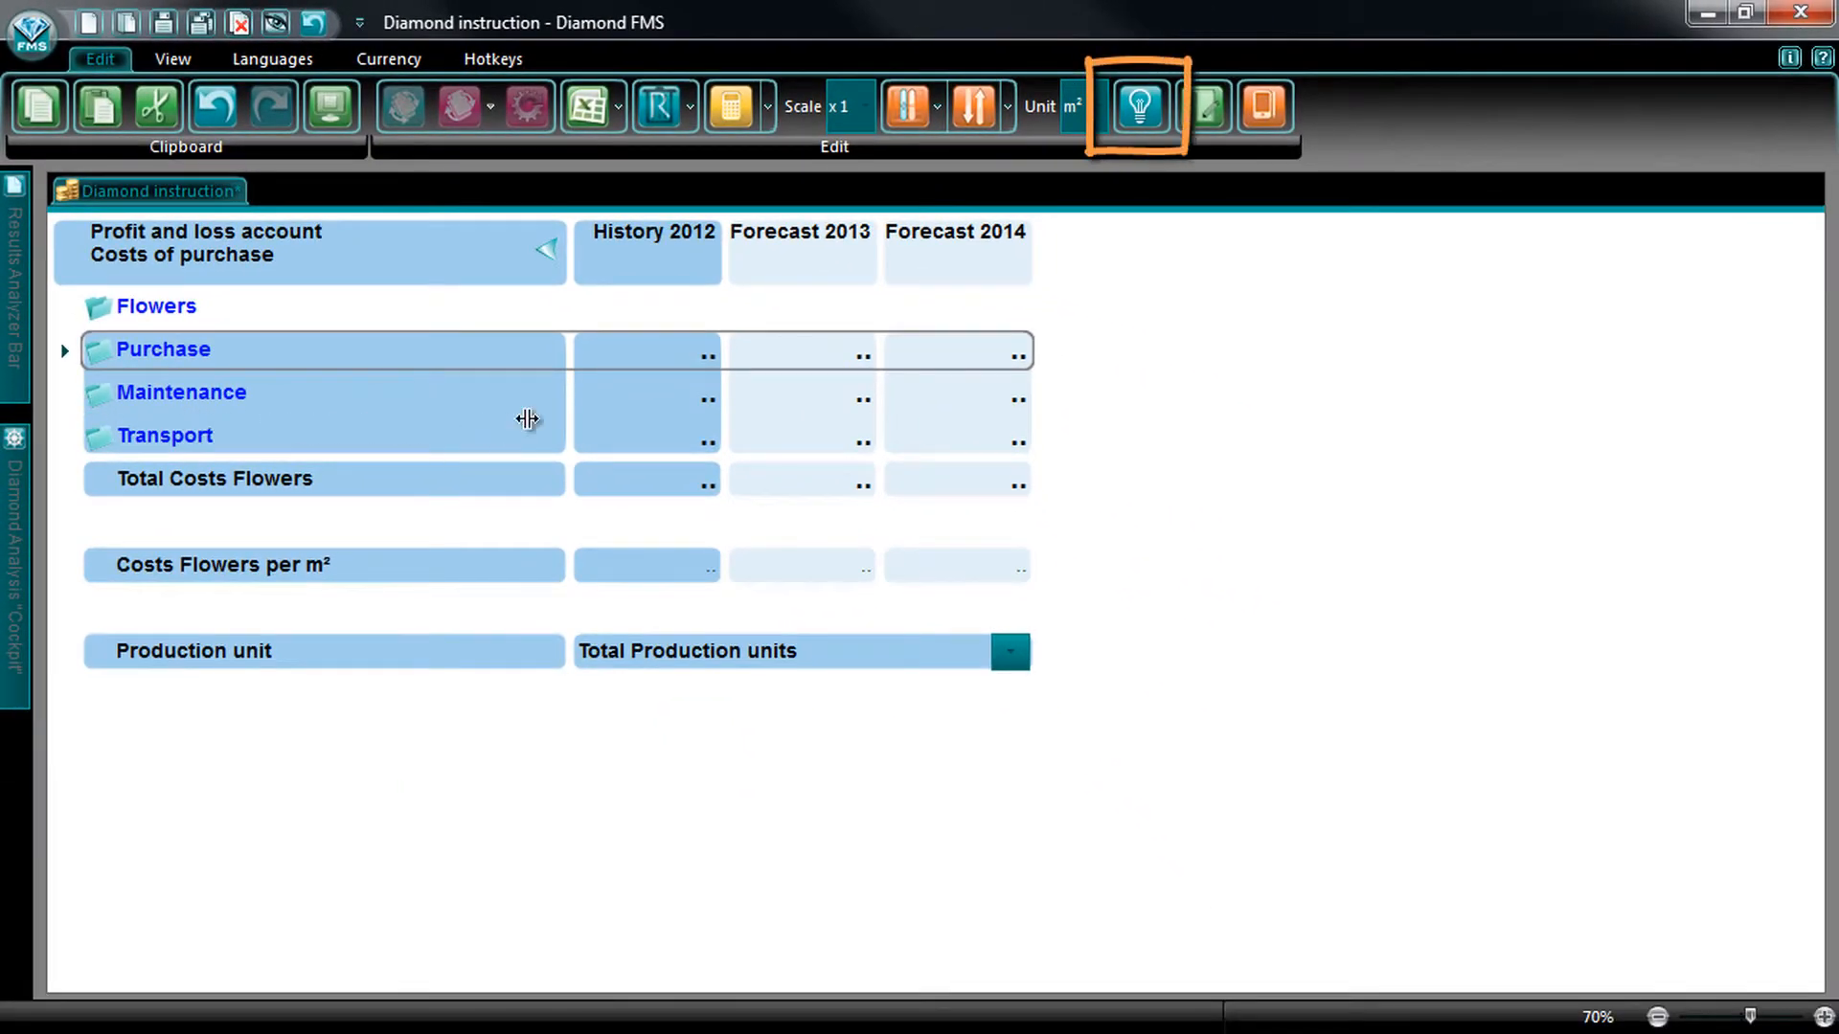
# In Costs vs Groups, uncheck Transport for Flowers and confirm, keeping all three for Trees
pyautogui.click(1135, 105)
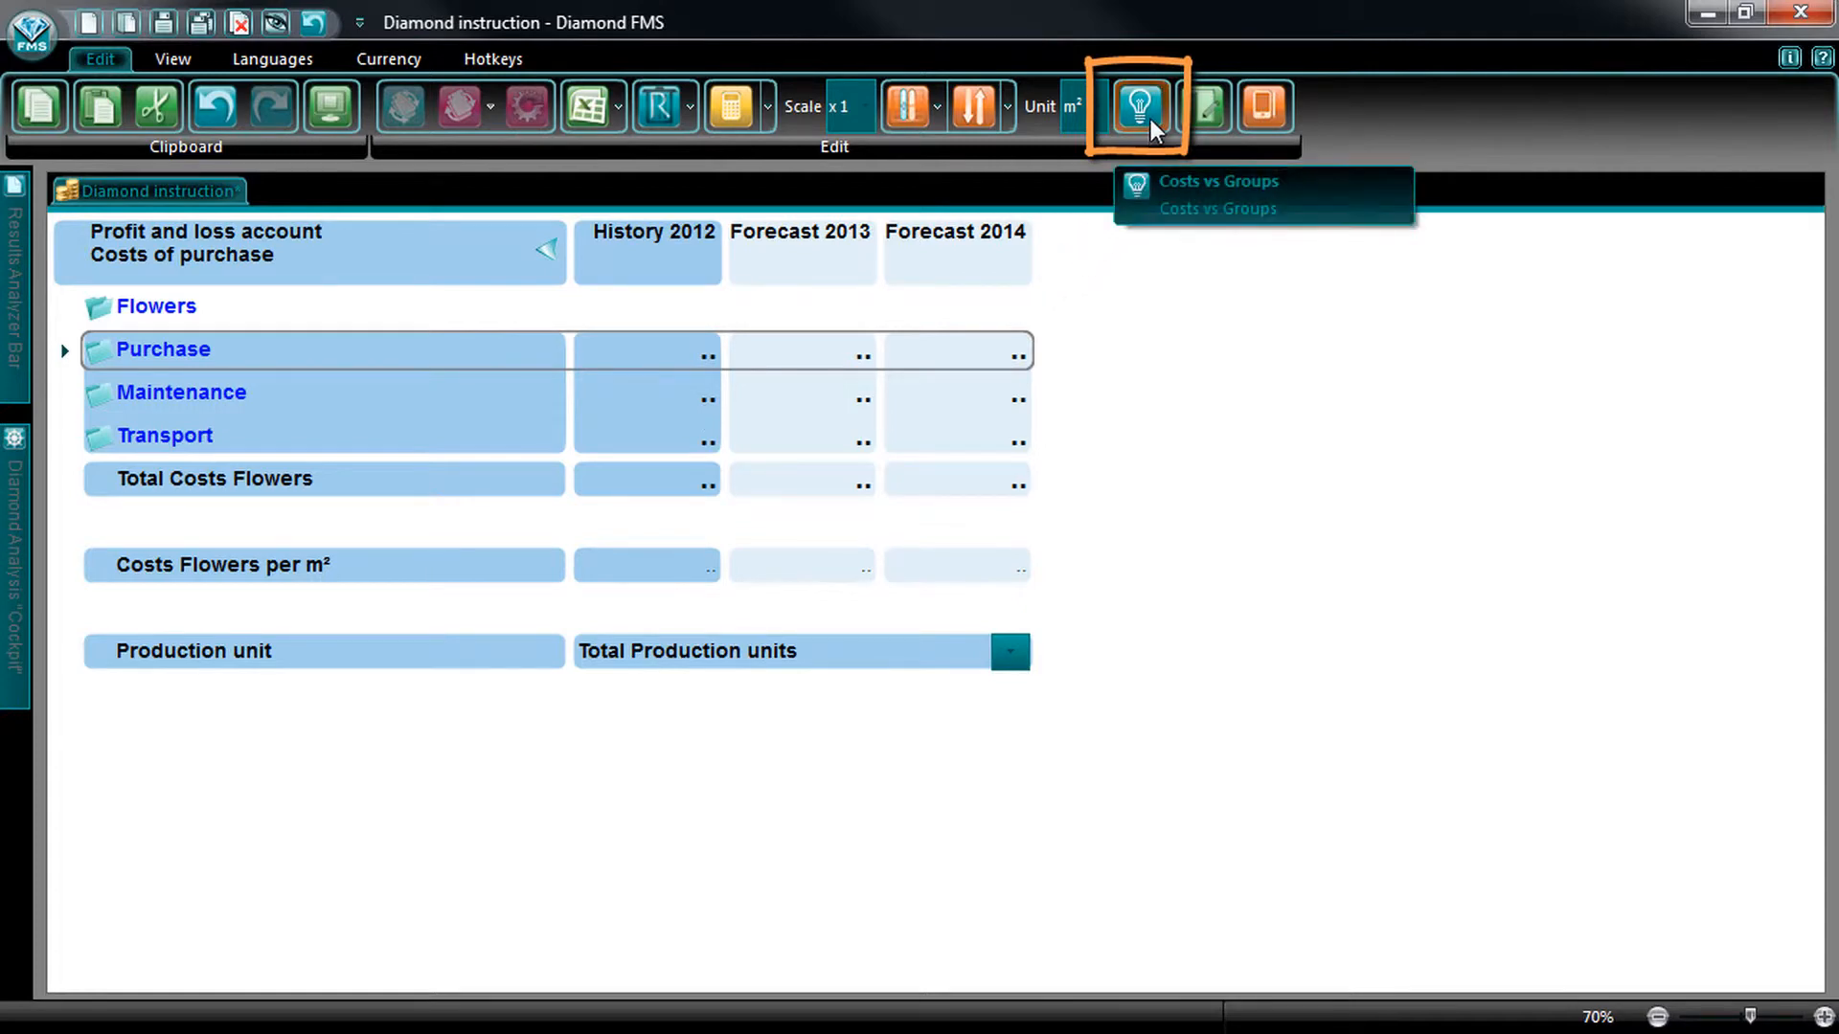
pyautogui.click(1135, 105)
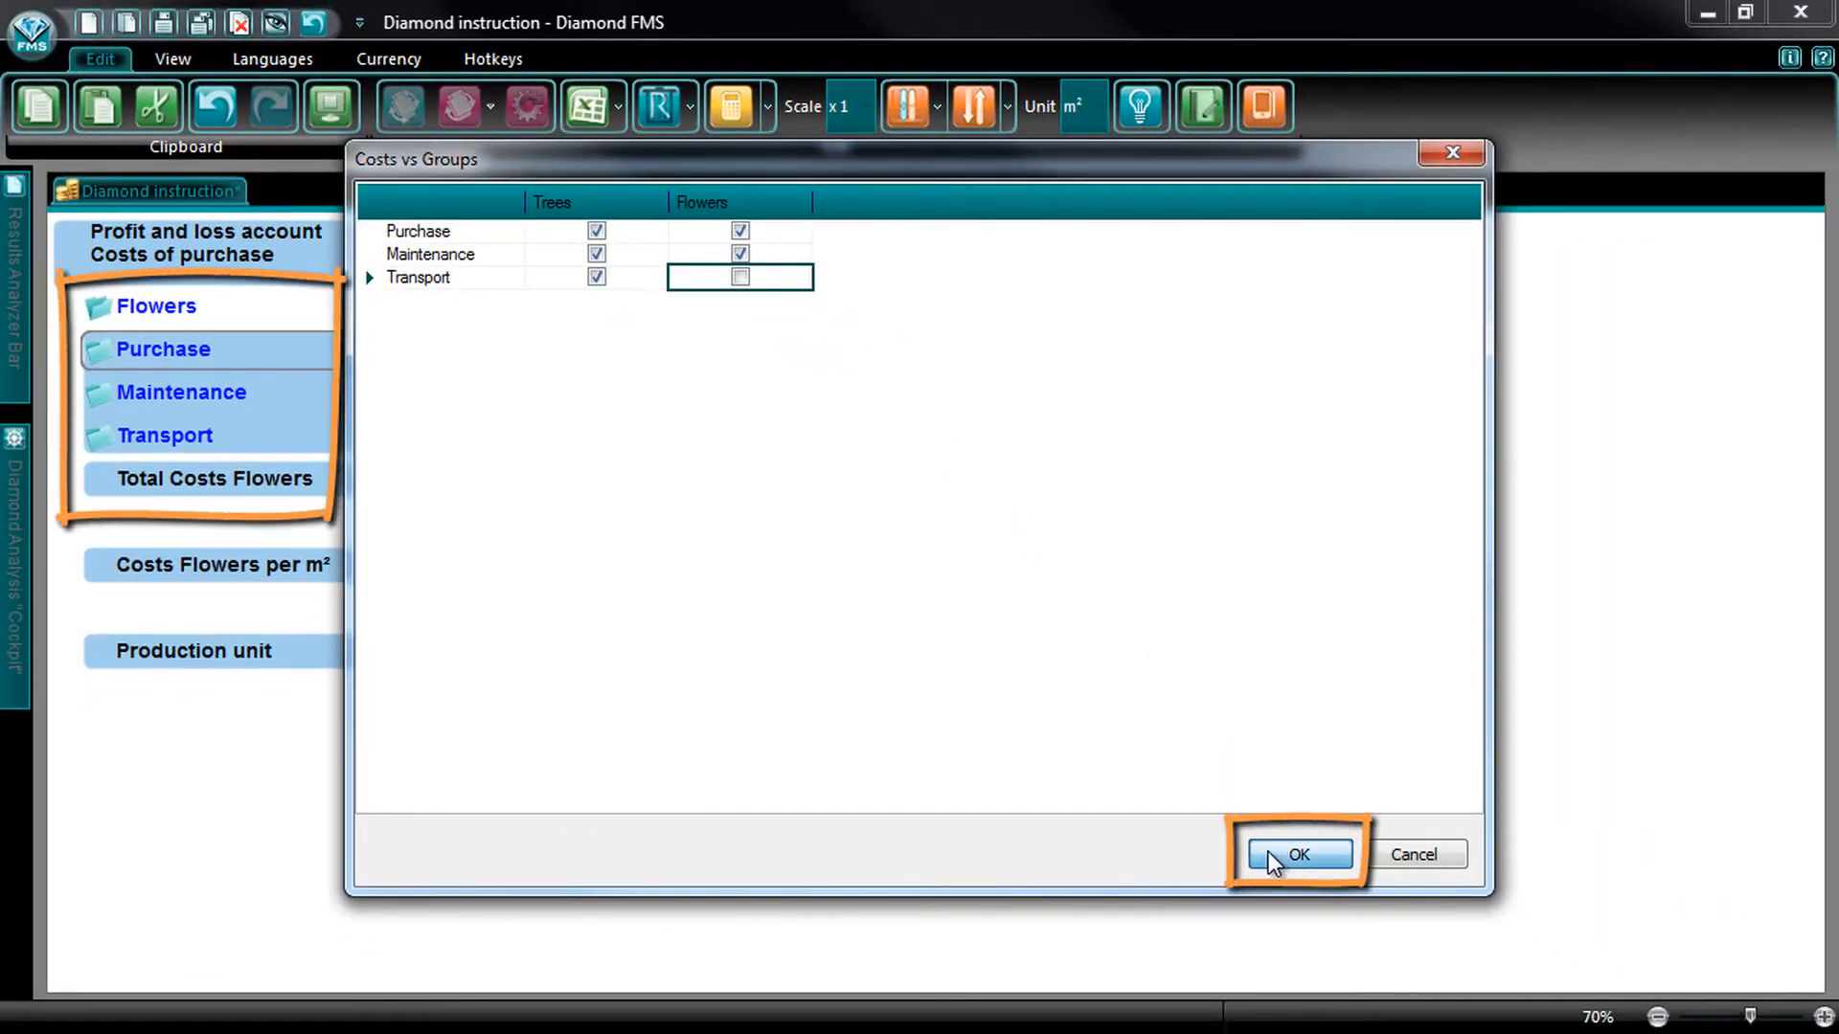
pyautogui.click(1295, 853)
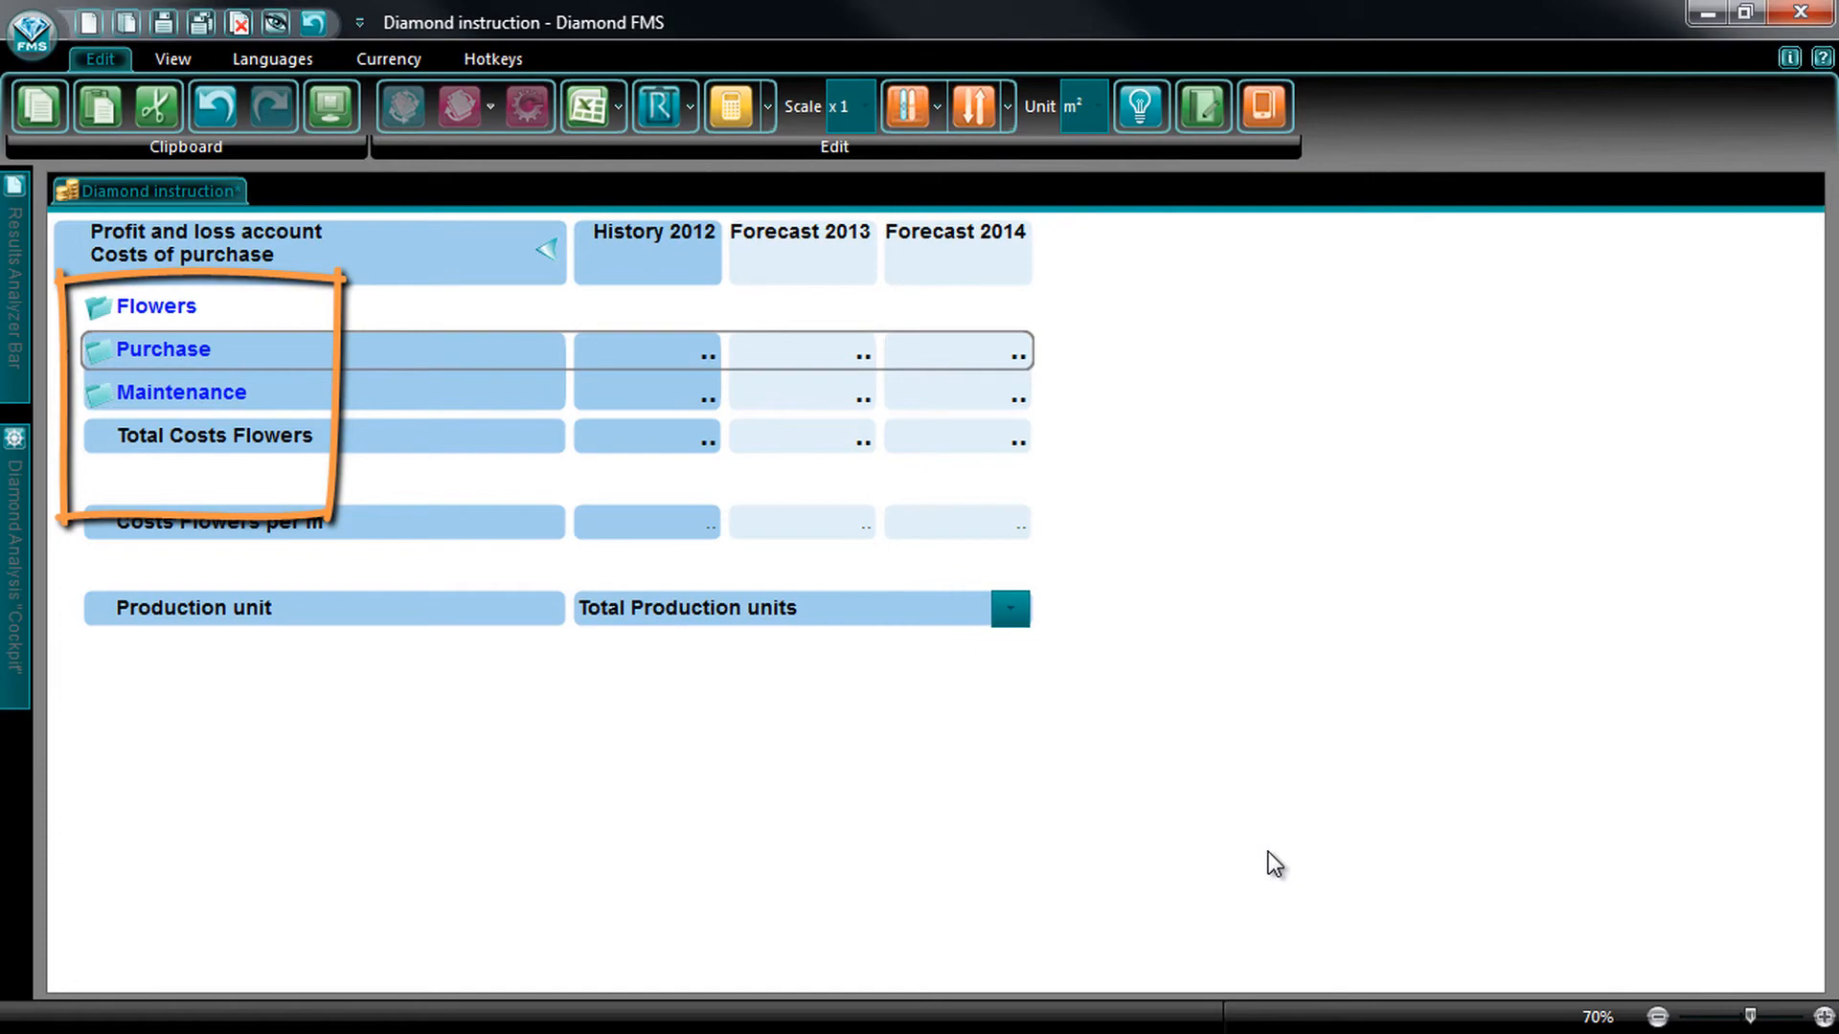